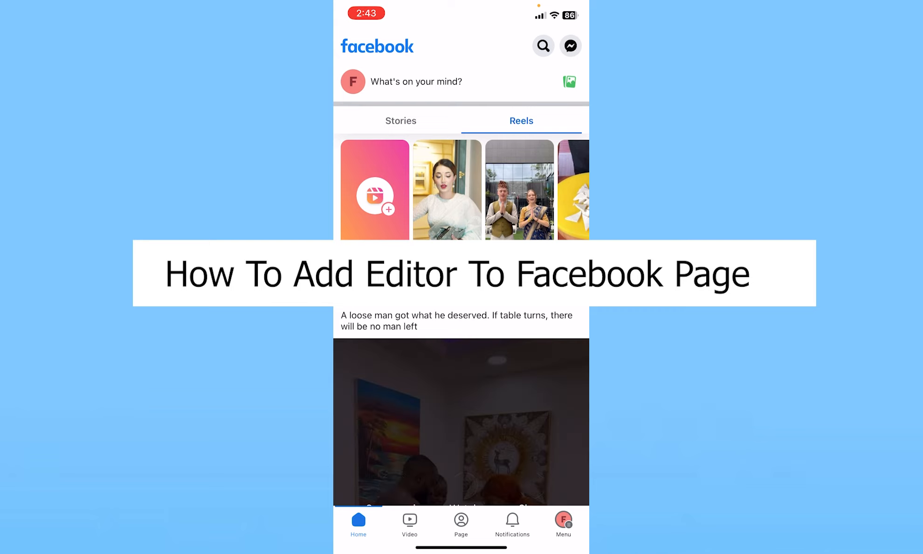
Step: Switch to the Menu tab while acting as the Food resources Page
{"action": "left_click", "coordinate": [562, 521]}
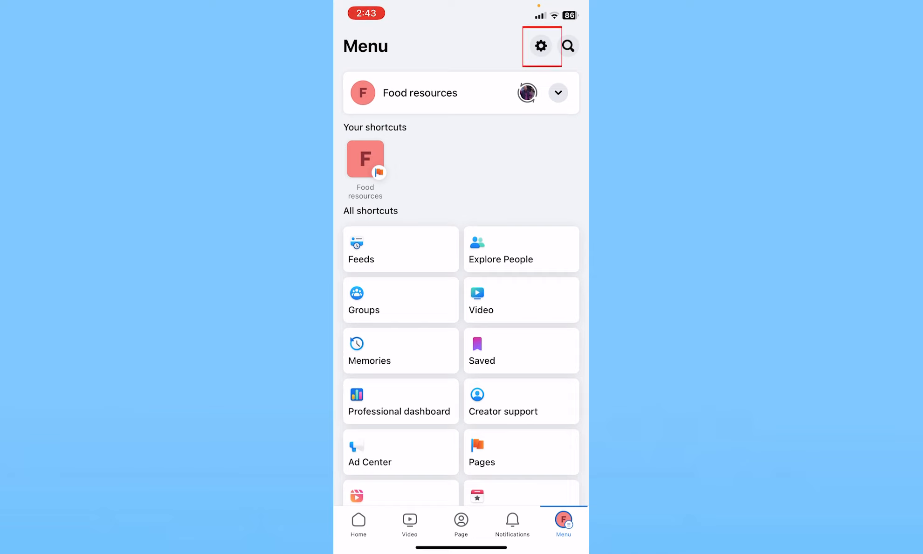
Step: Go through Page settings to the Page access list for Food resources
{"action": "left_click", "coordinate": [541, 46]}
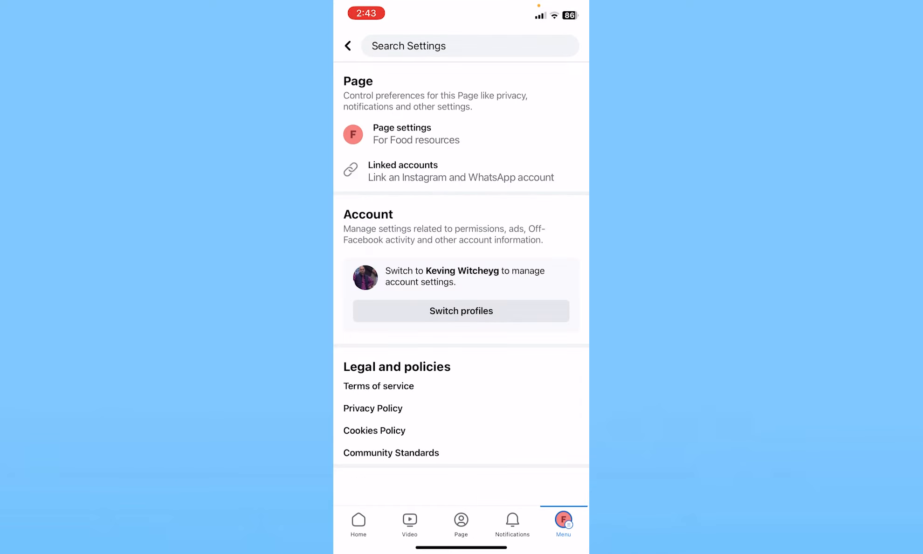
{"action": "left_click", "coordinate": [402, 128]}
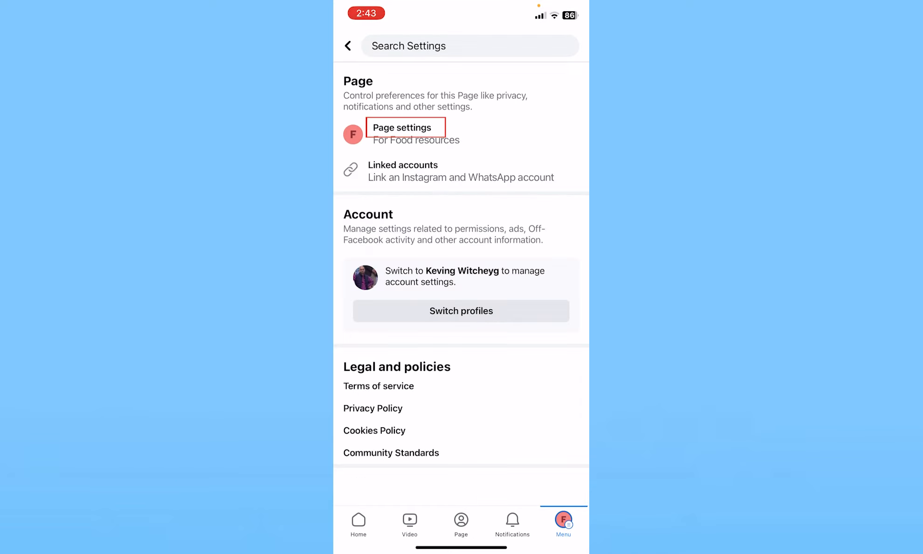
{"action": "left_click", "coordinate": [405, 126]}
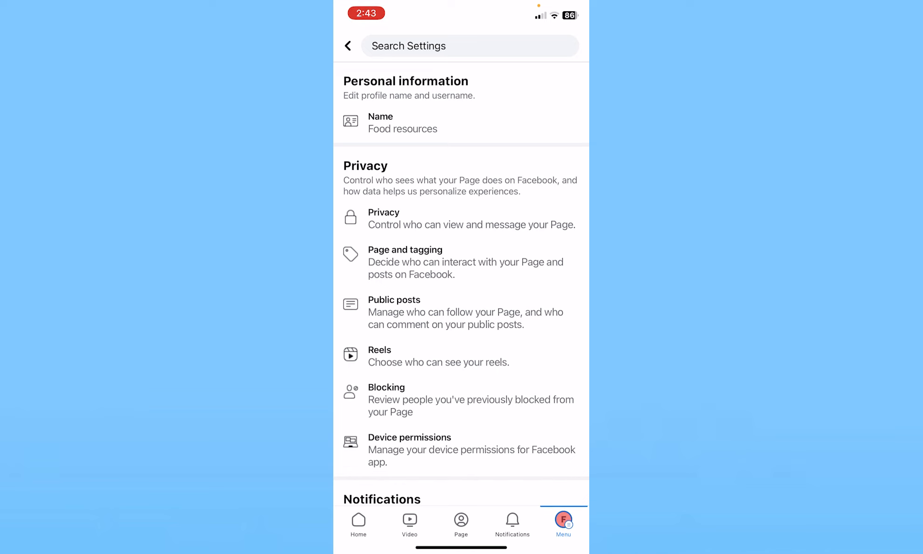
{"action": "scroll", "scroll_direction": "down", "scroll_amount": 3}
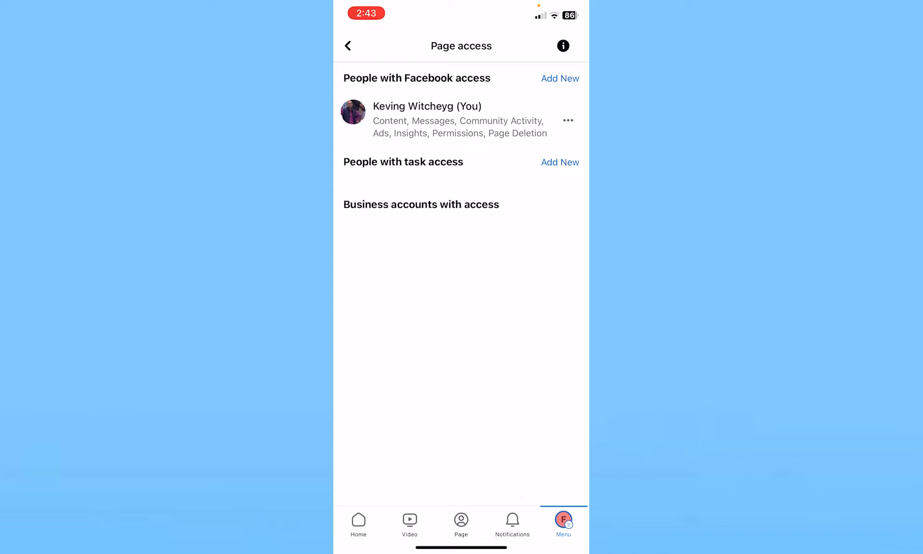
Step: Start adding a new person with Facebook access and reach the name search
{"action": "left_click", "coordinate": [559, 78]}
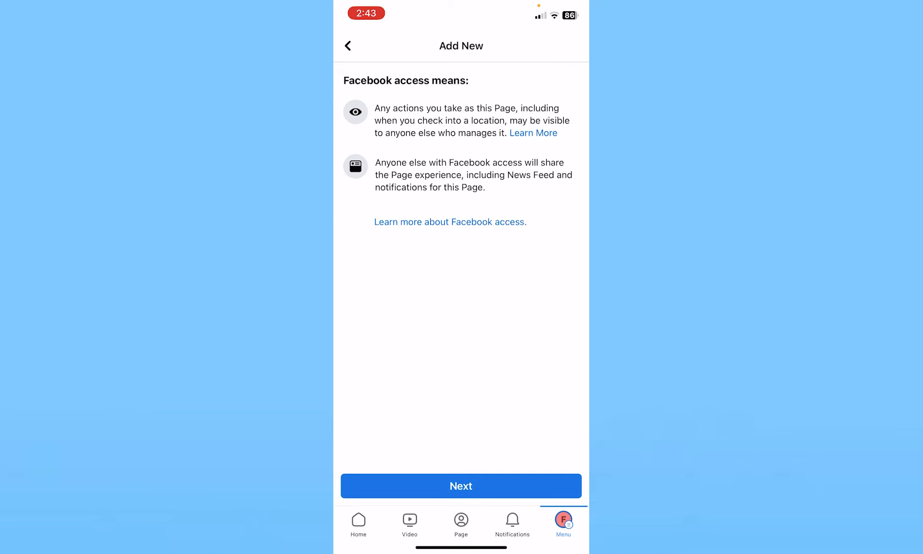
{"action": "left_click", "coordinate": [460, 486]}
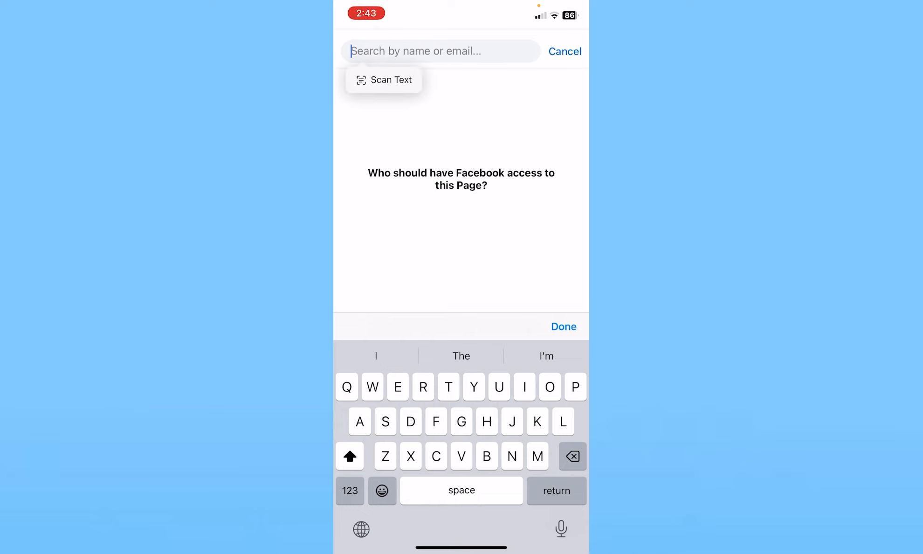
{"action": "type", "text": "Witchey kevin"}
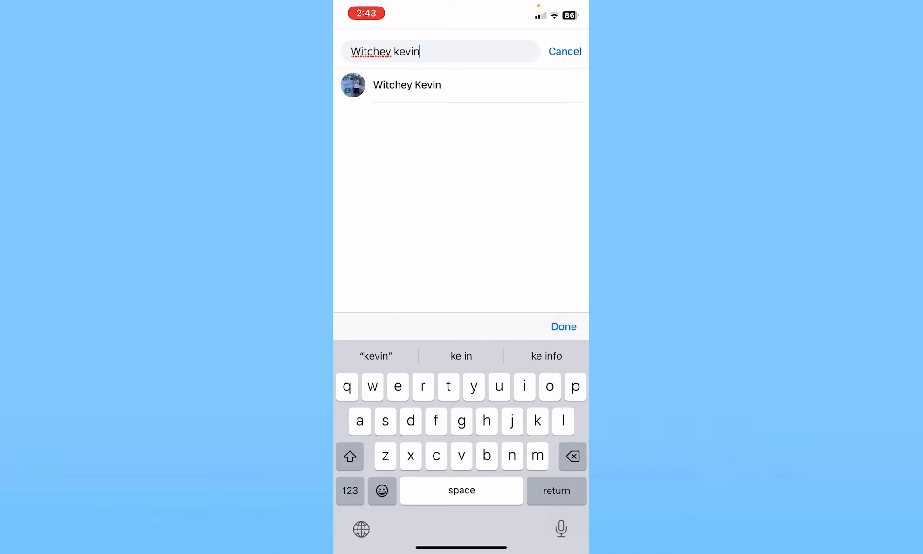
{"action": "left_click", "coordinate": [406, 84]}
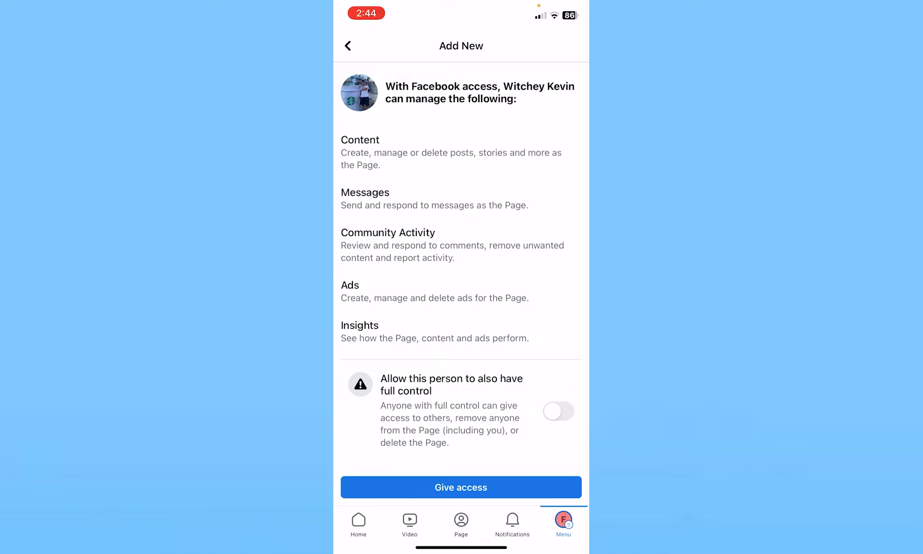
{"action": "left_click", "coordinate": [558, 411]}
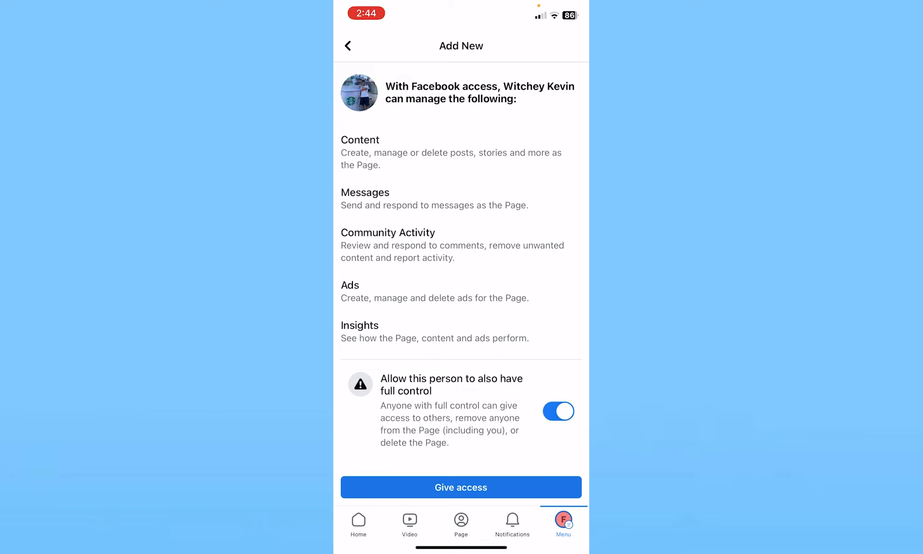
{"action": "left_click", "coordinate": [558, 411]}
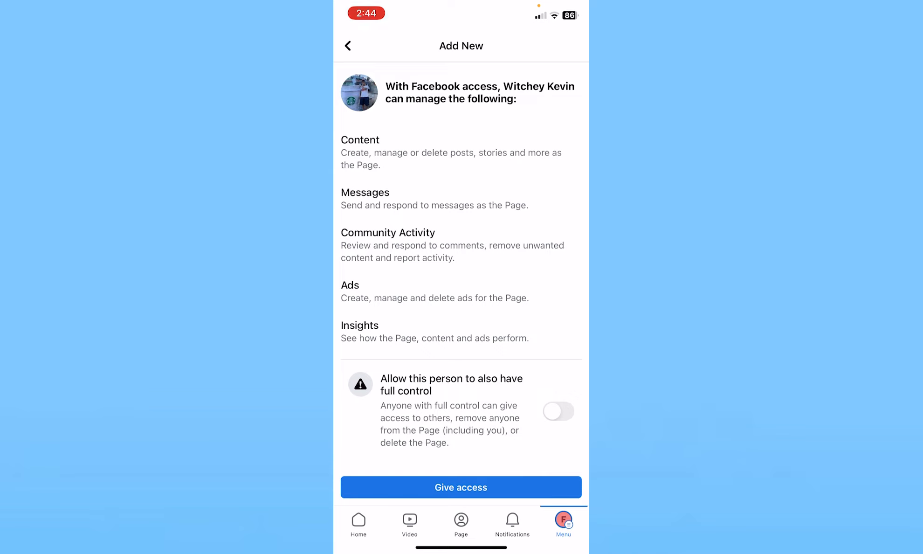
{"action": "left_click", "coordinate": [460, 486]}
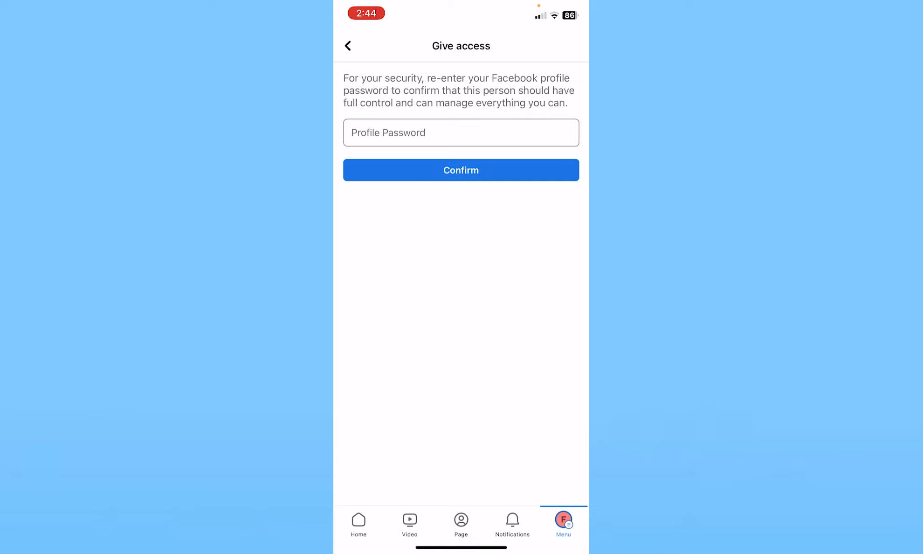
Step: Back out of the password confirmation and return to the home feed
{"action": "left_click", "coordinate": [460, 170]}
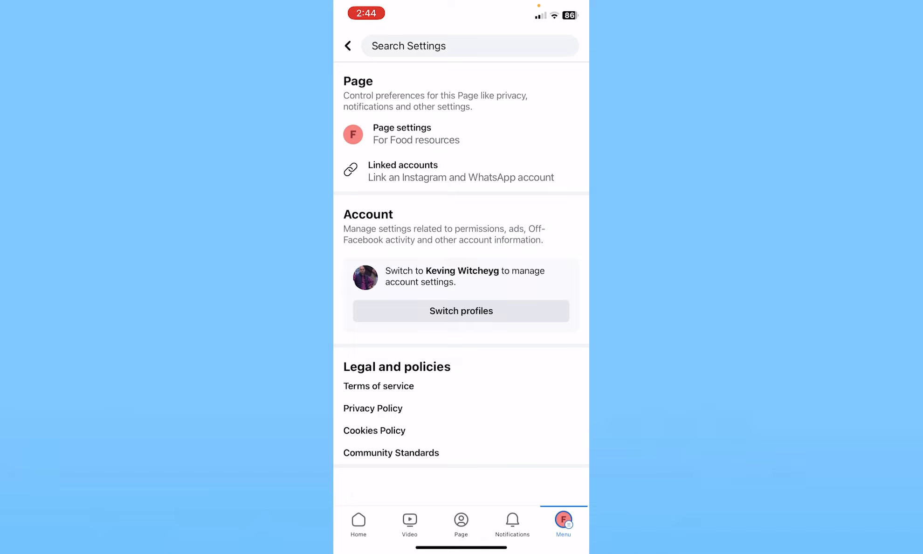
{"action": "left_click", "coordinate": [358, 523]}
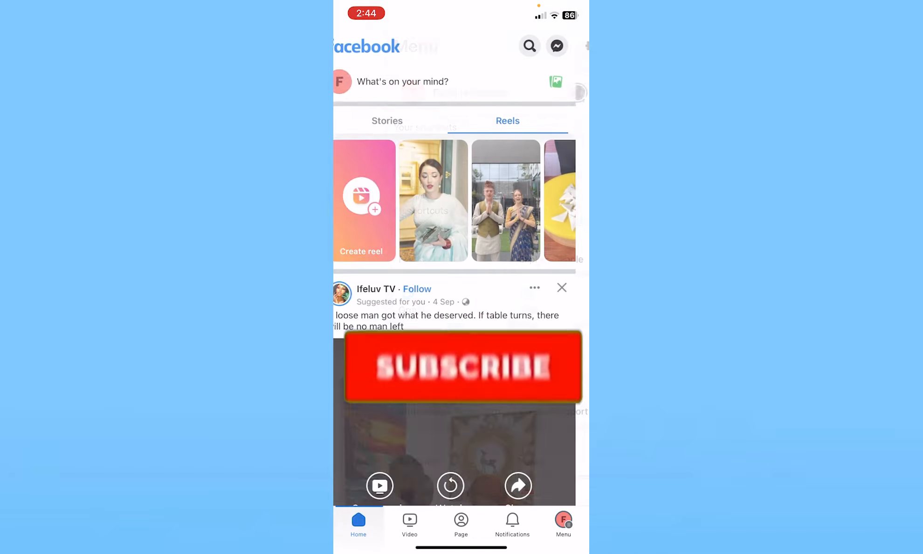